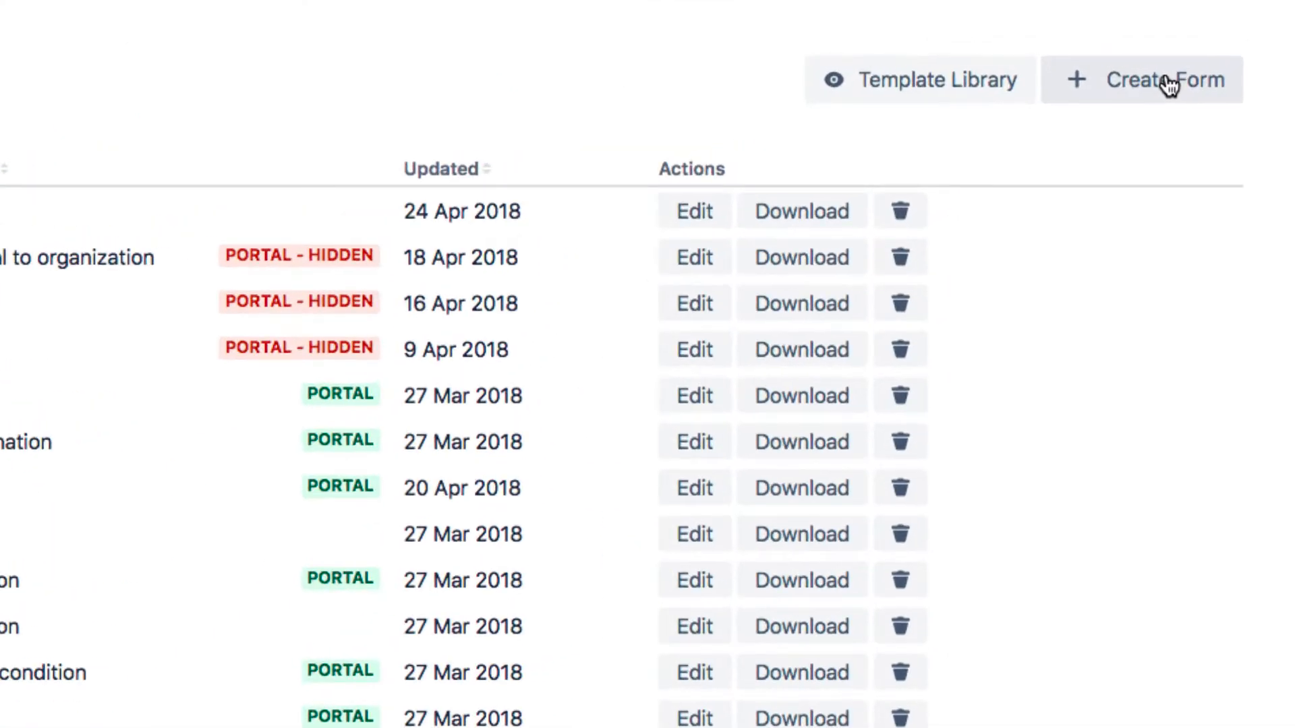
- Create 'Approval to attend a conference' from the HR 'Attend conference or event' template
left_click(1143, 79)
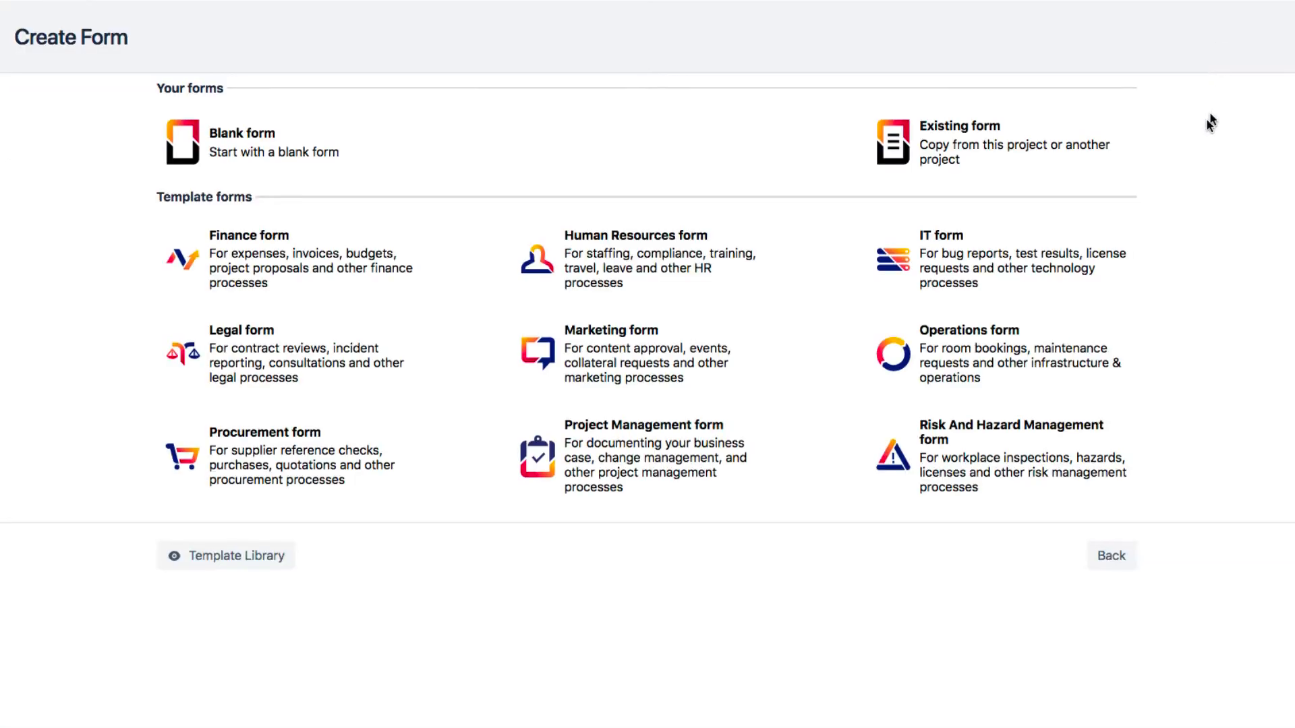
left_click(636, 235)
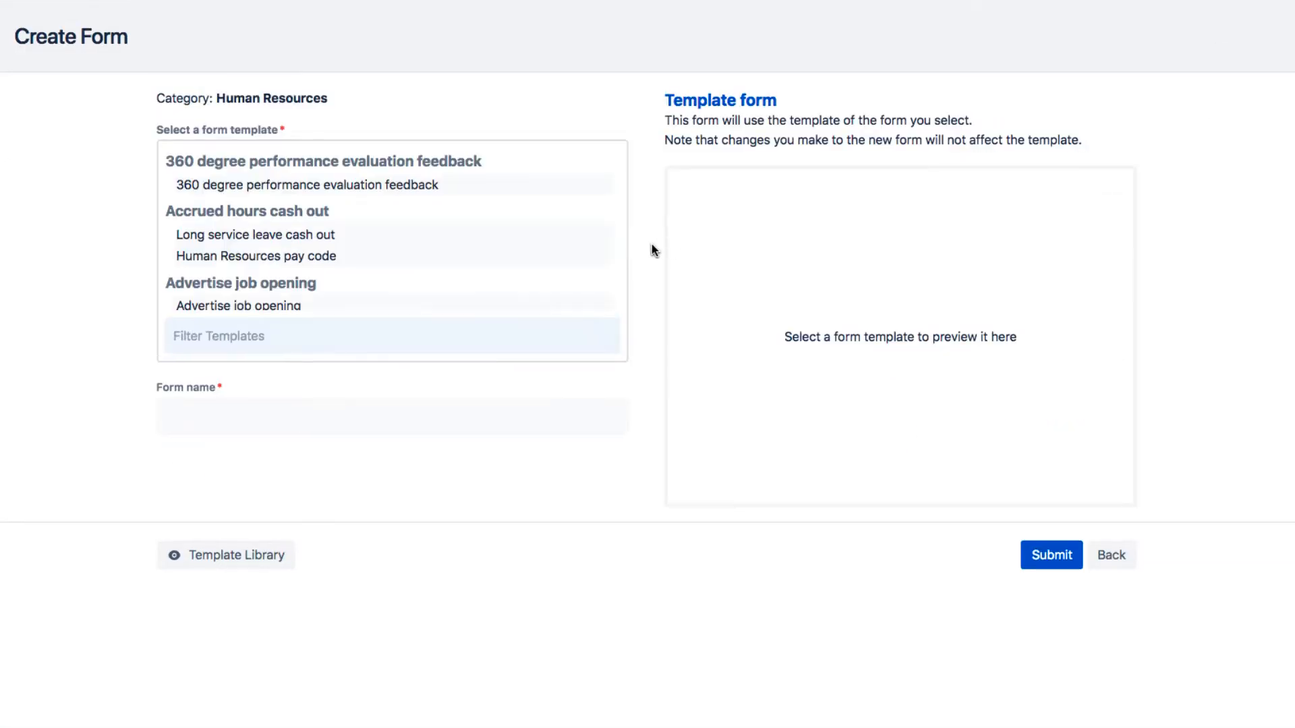
scroll("down", 3)
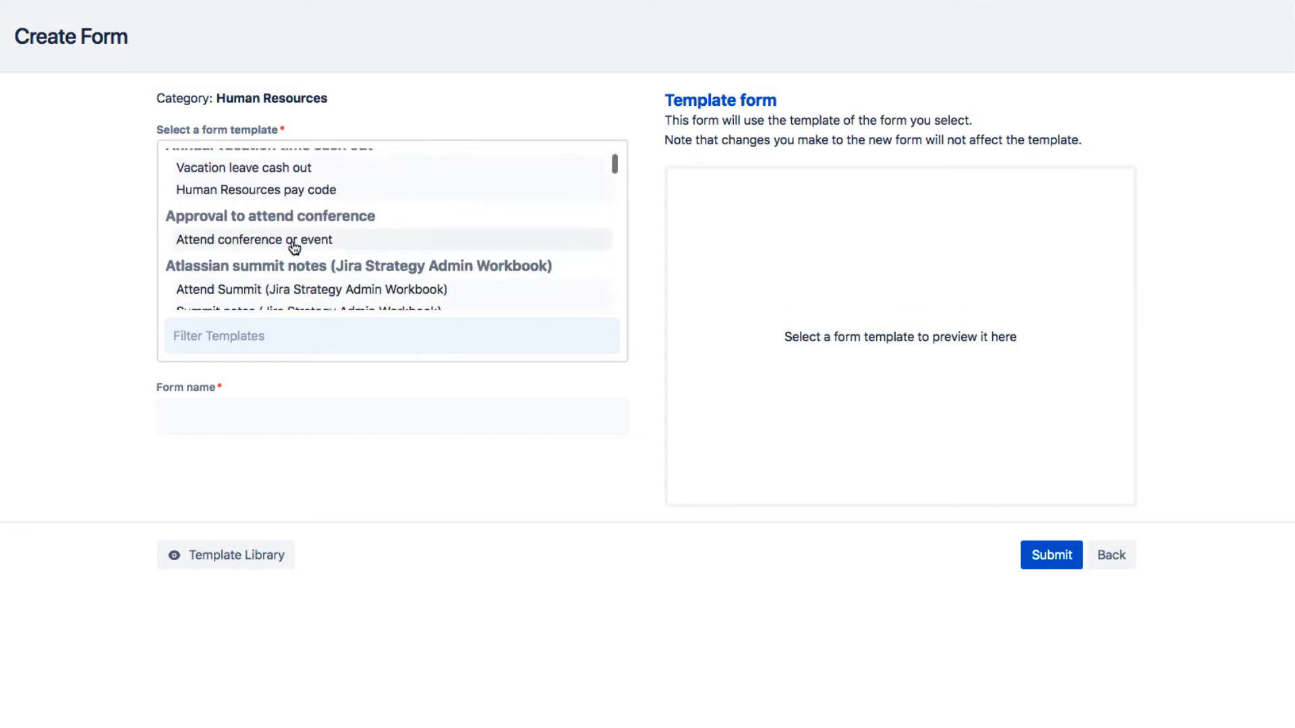
left_click(253, 240)
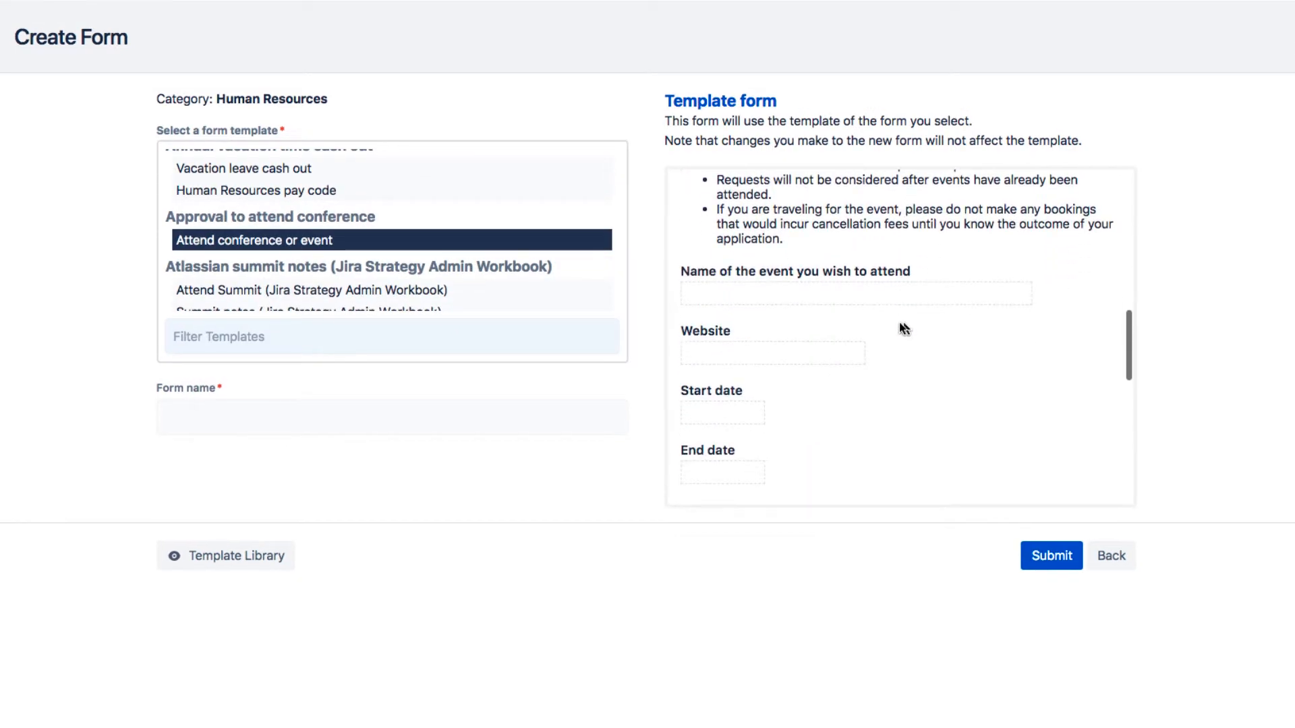
type("Approval to attend a conference")
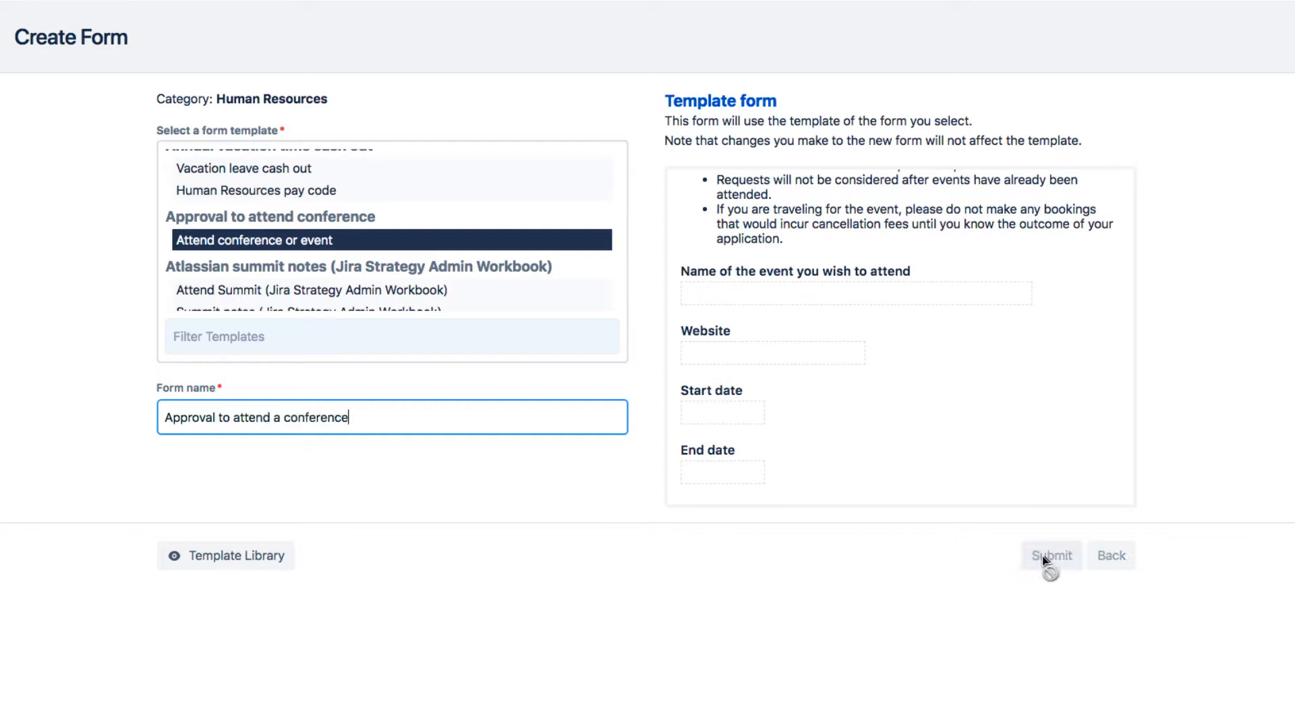
left_click(1051, 555)
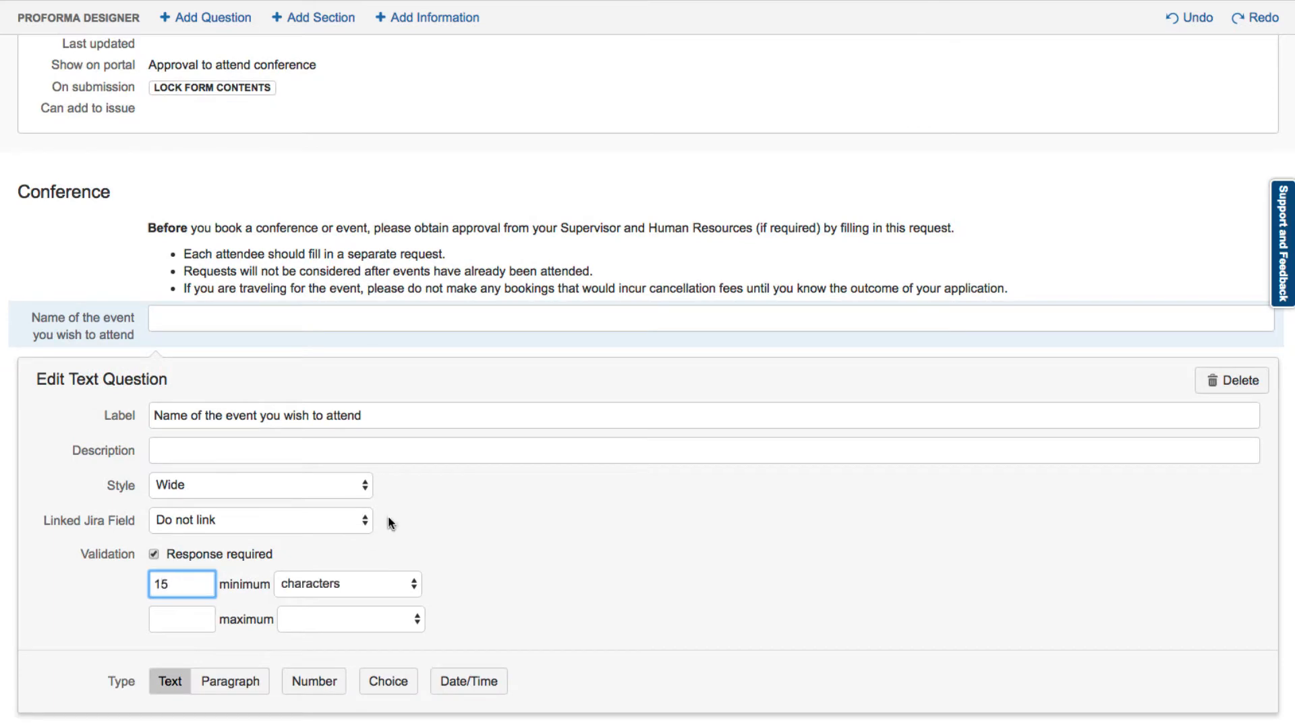
- Cap the event name at 100 characters and set the start date's earliest date
type("100")
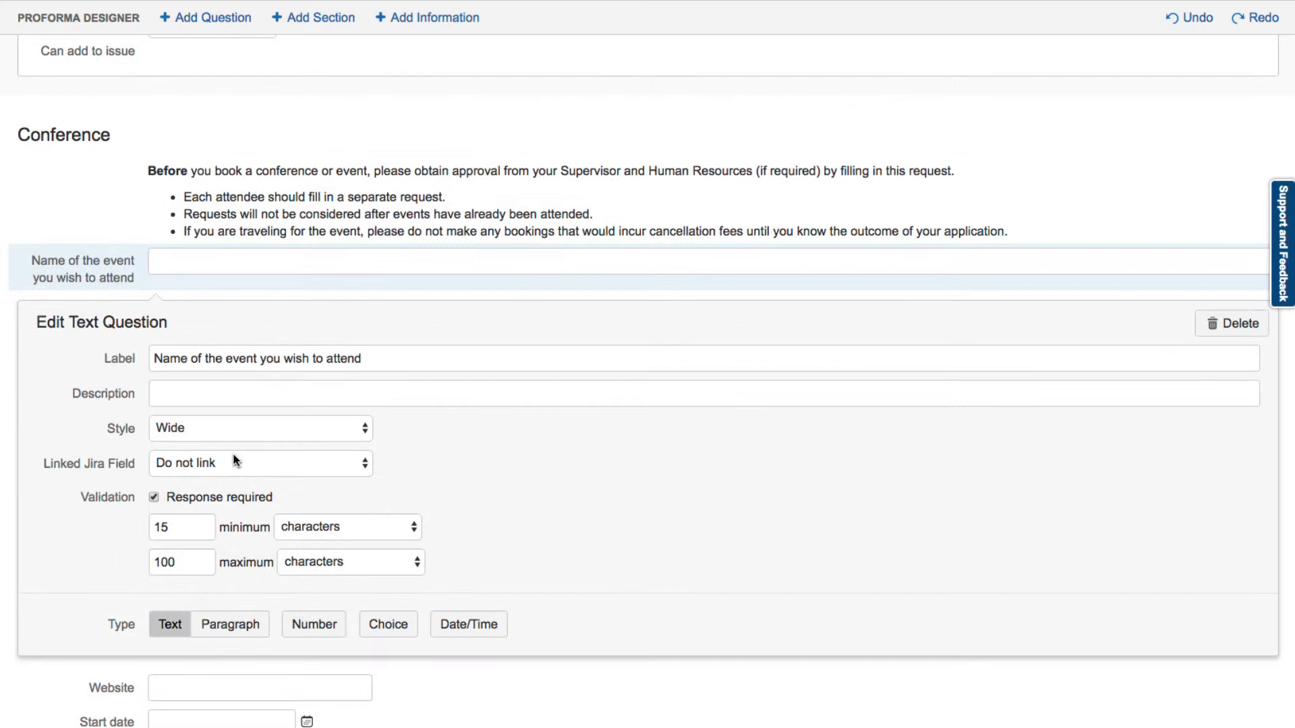
left_click(259, 462)
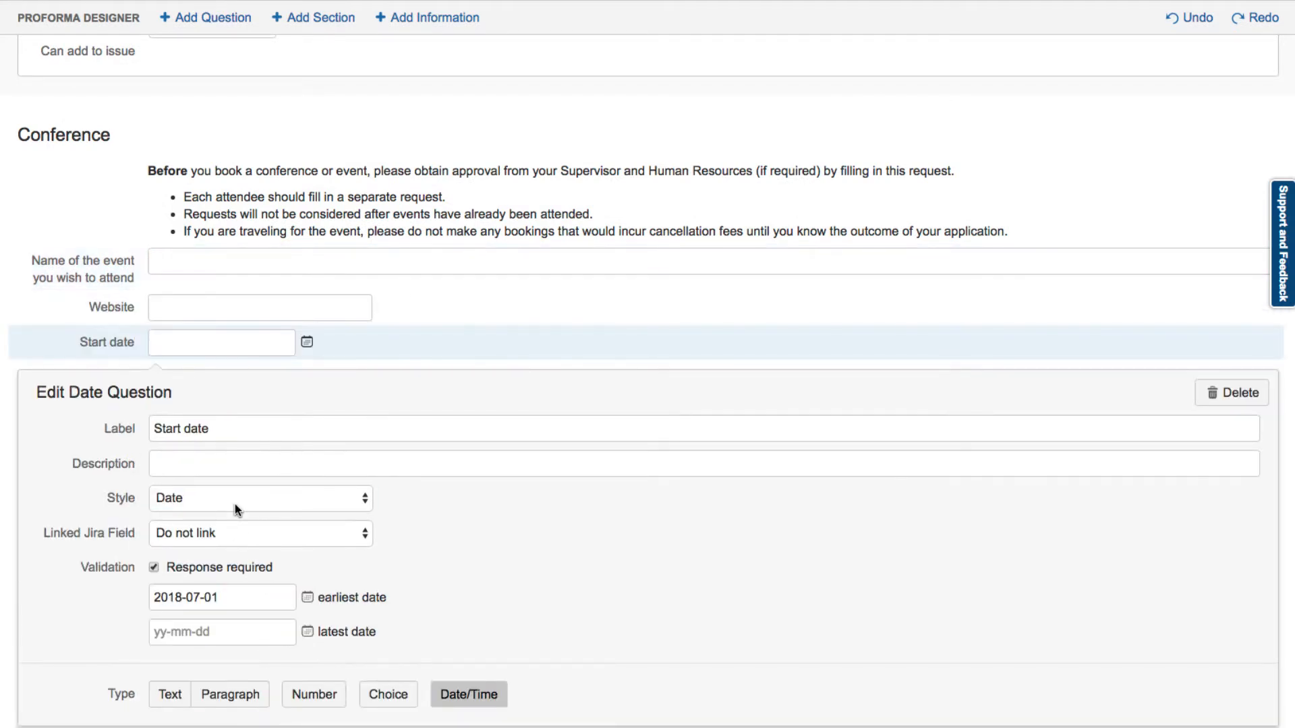
left_click(259, 533)
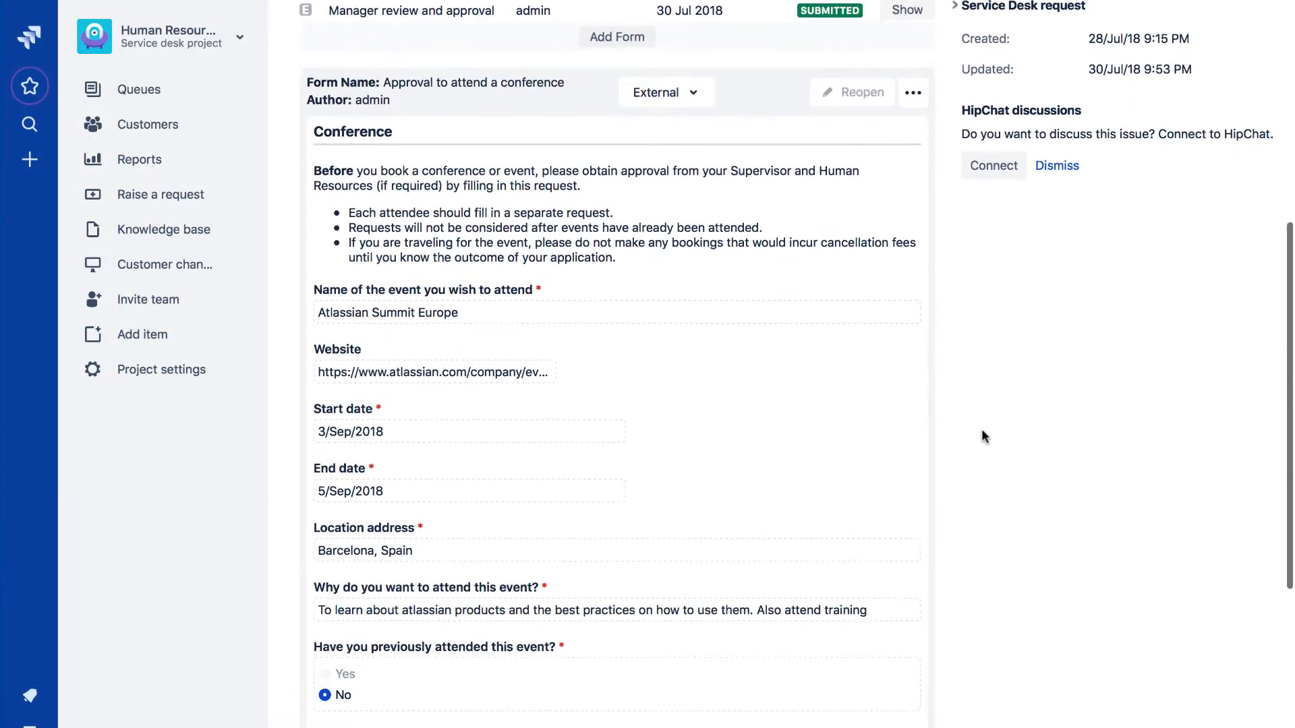
- Submit the Human Resources pay code form in the issue's forms panel
scroll("down", 3)
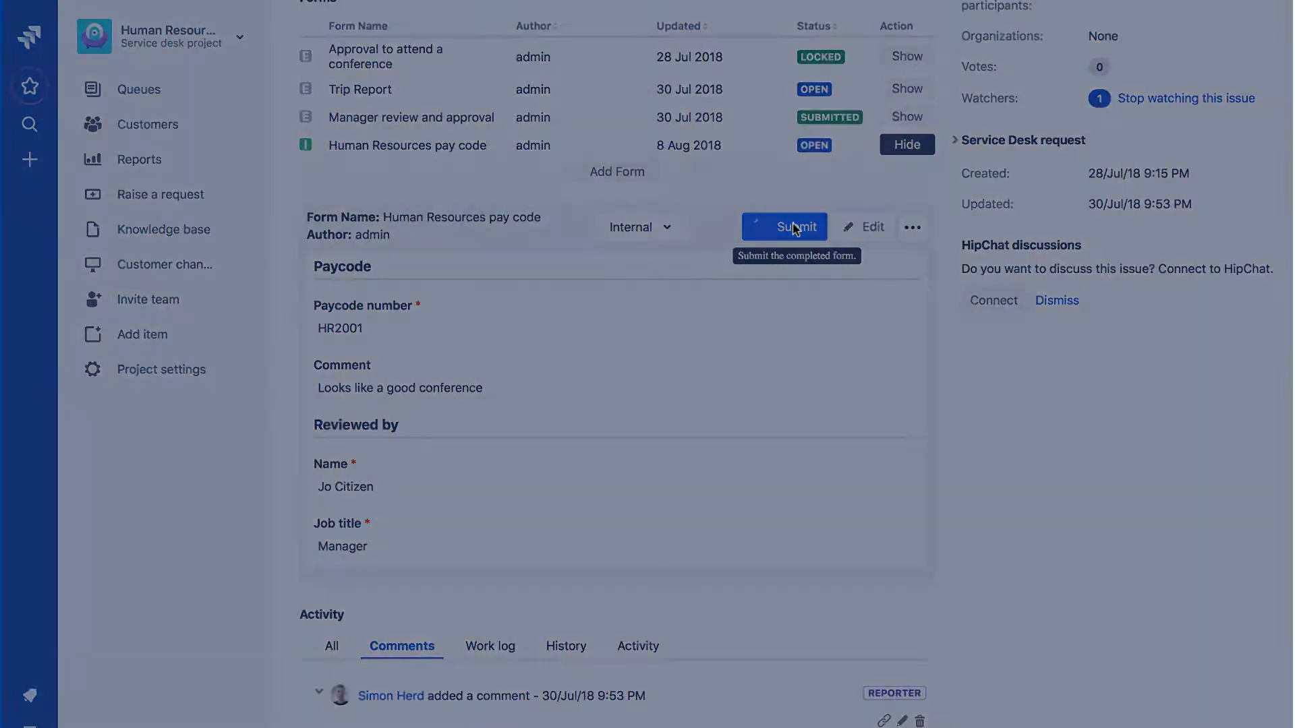
left_click(784, 227)
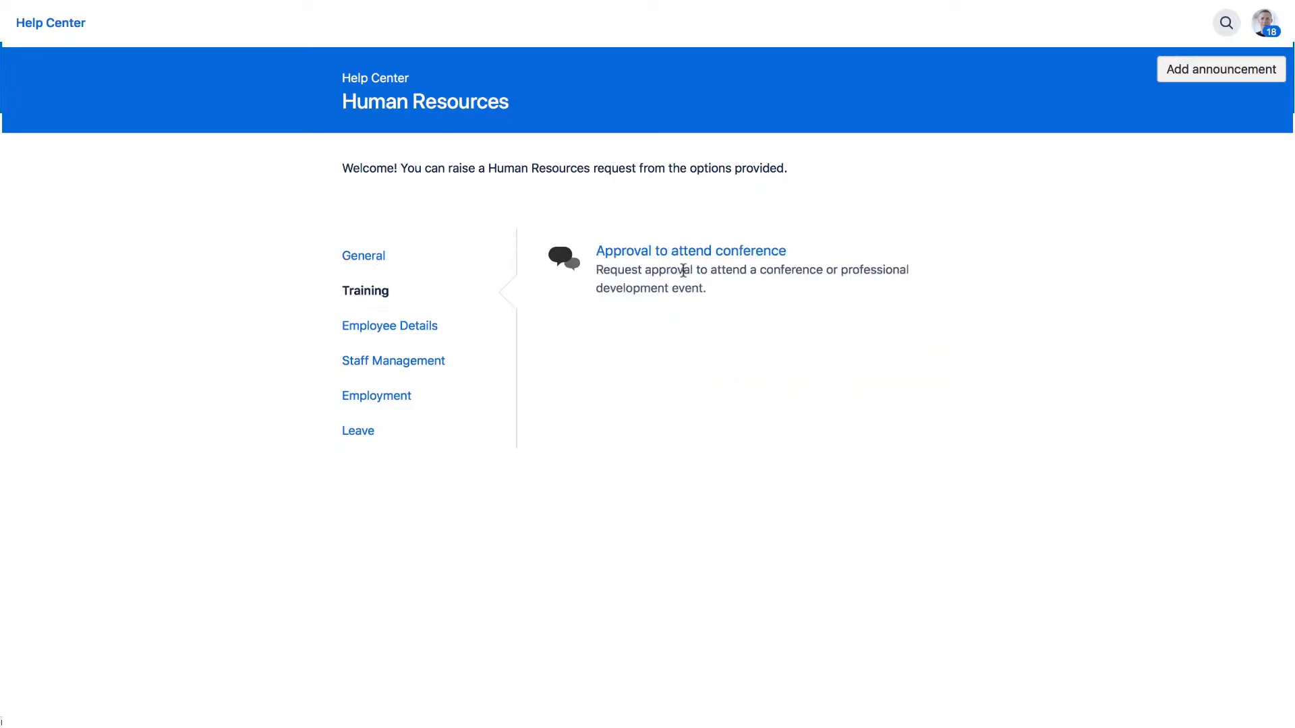
- Fill the conference request with the website and reason 'To learn about Atlassian products...'
left_click(691, 250)
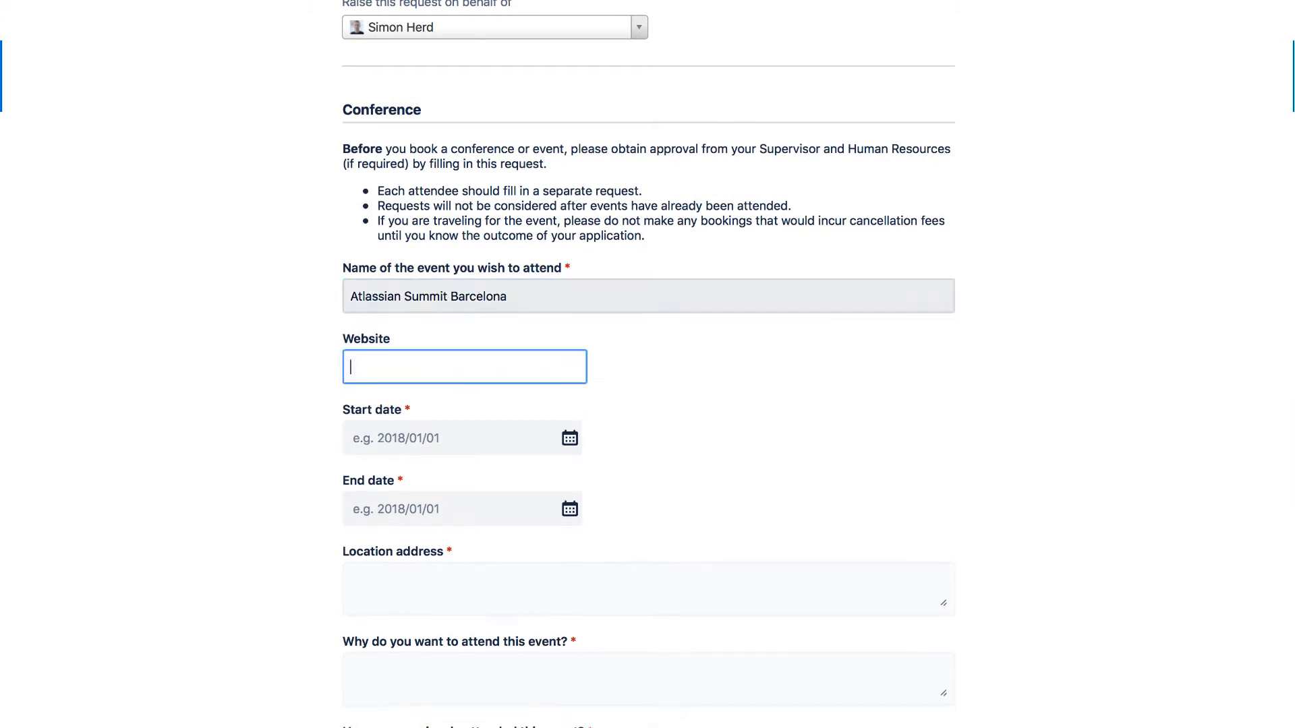
left_click(648, 520)
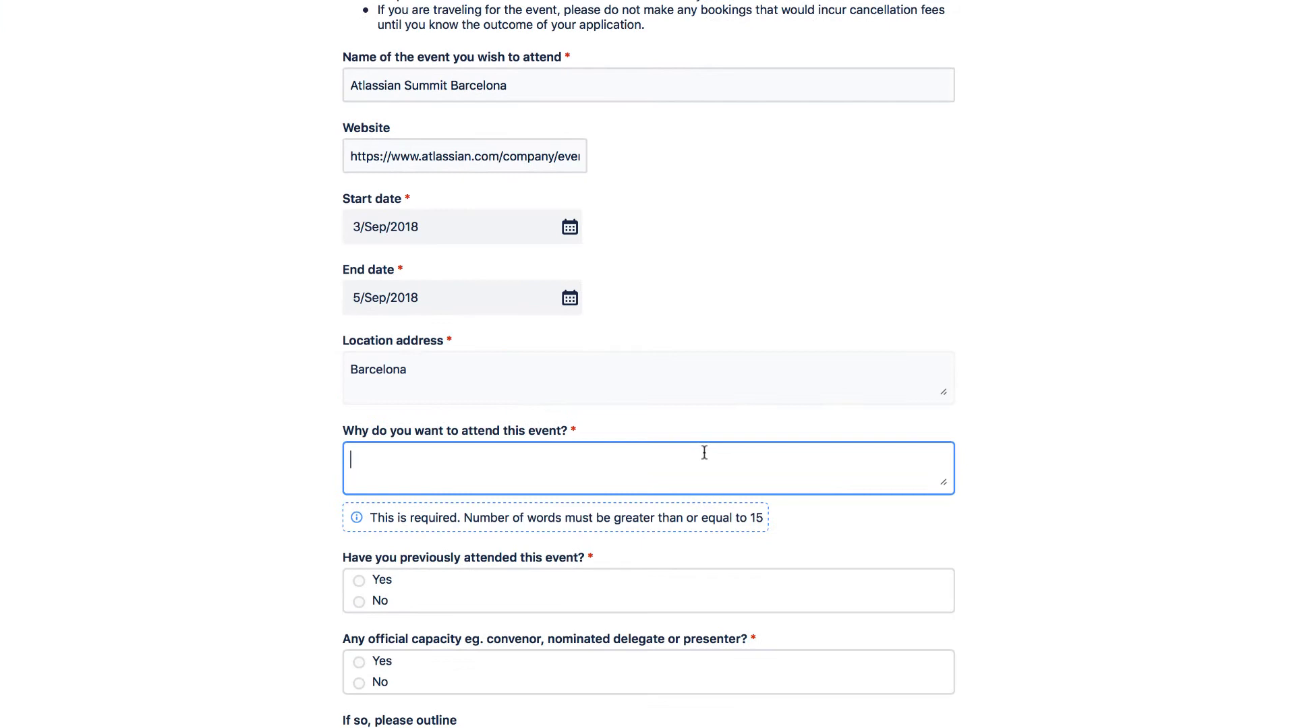
type("To learn about Atlassian products")
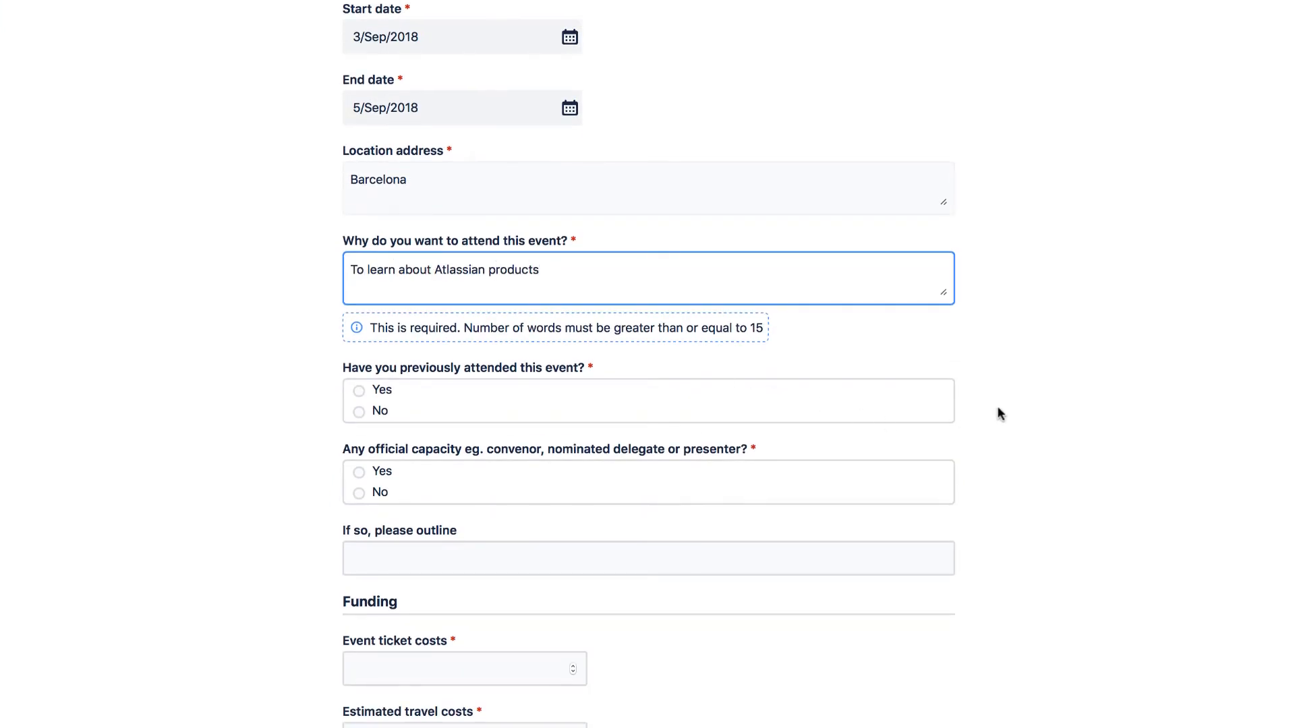
type("and how I can use them better for the benefit of the whole team.")
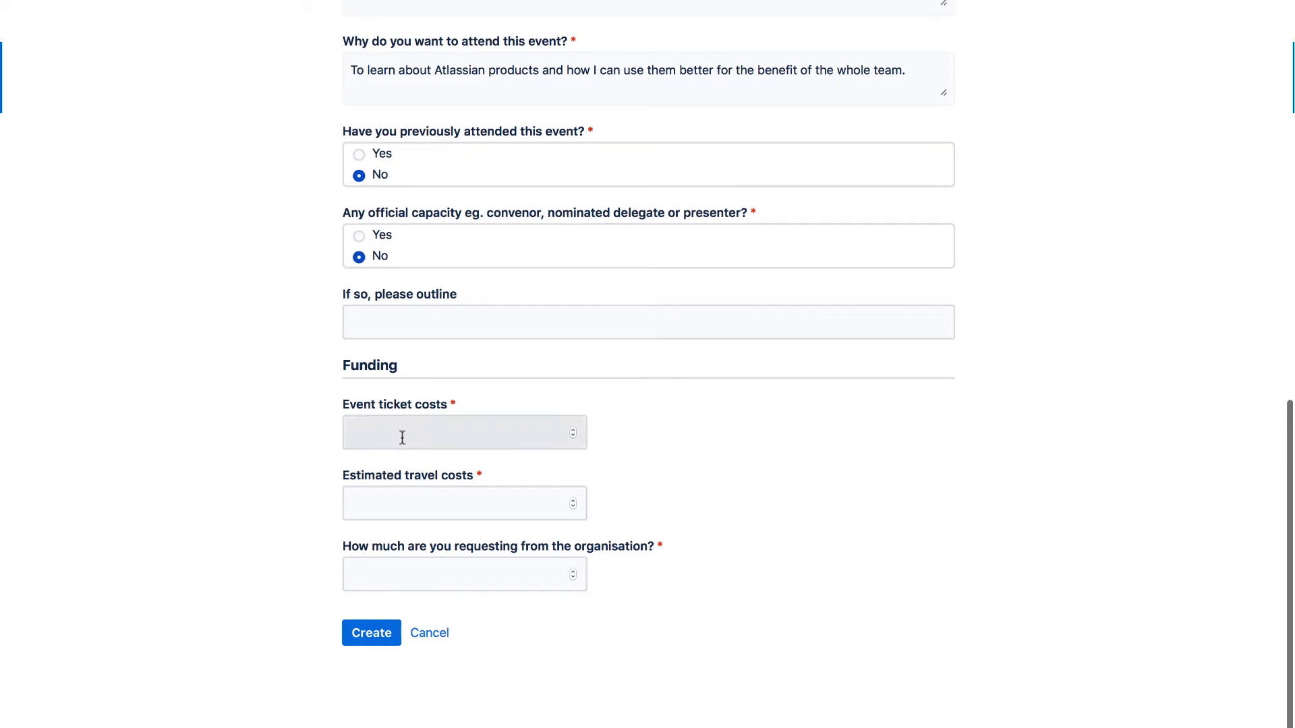
left_click(463, 574)
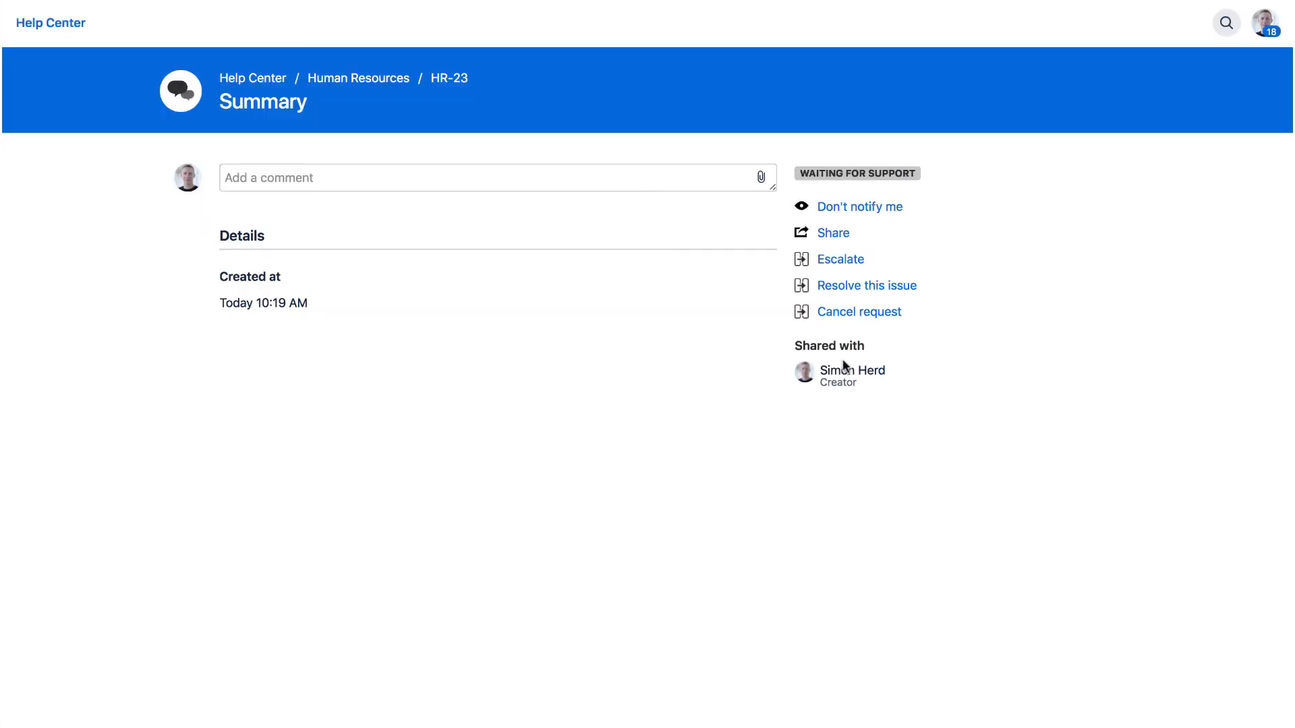
- Scroll through HR-23 to view the form answers, including costs 1500, 1000 and 2500
scroll("down", 3)
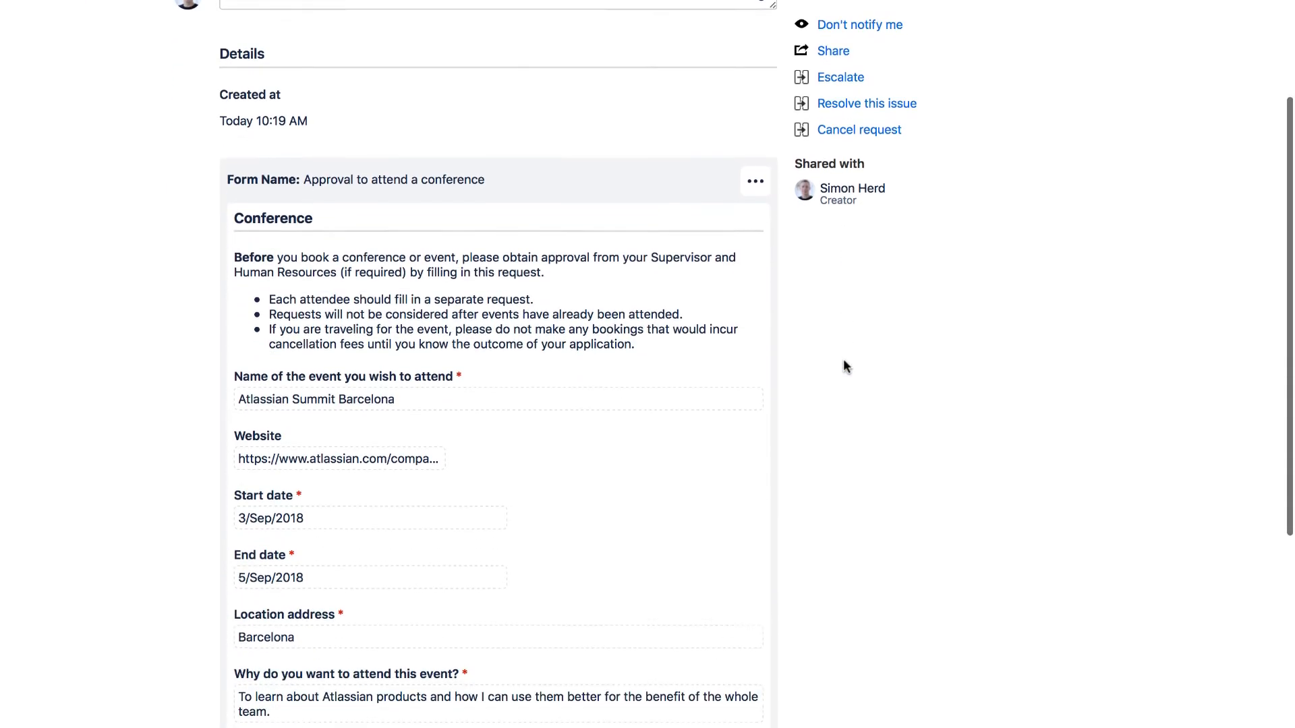
scroll("down", 3)
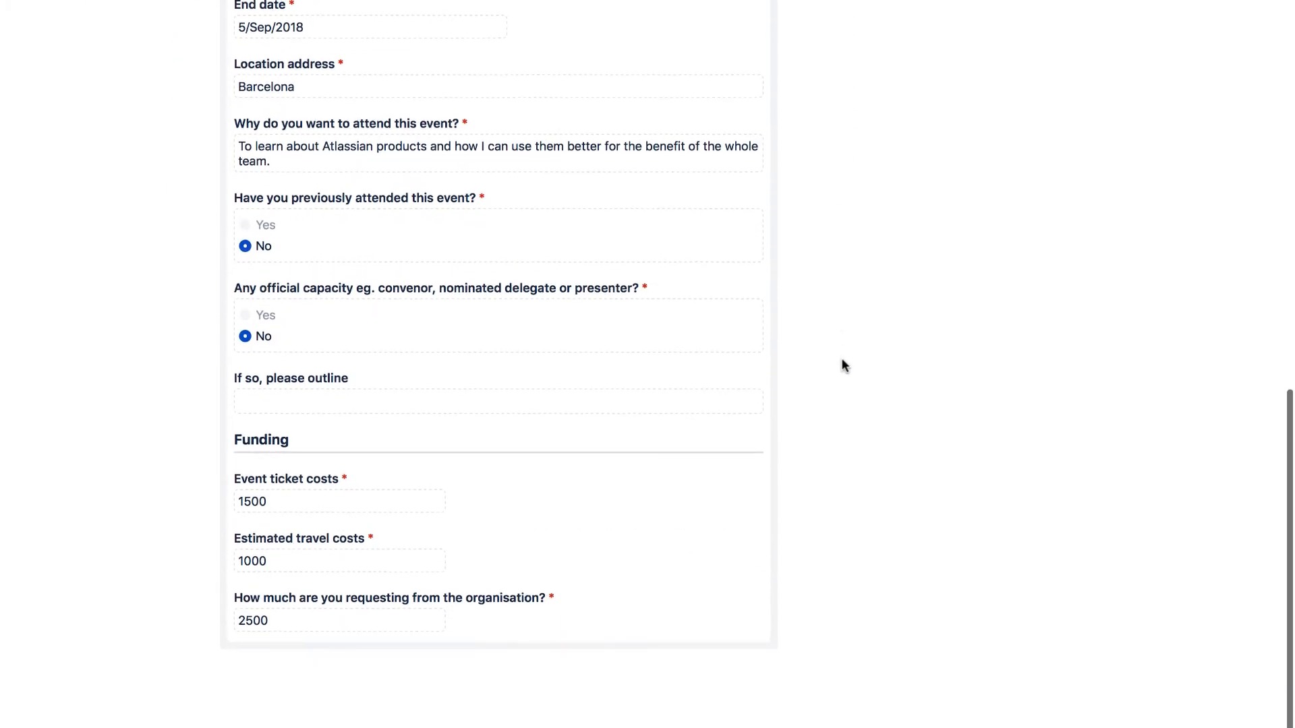
scroll("up", 3)
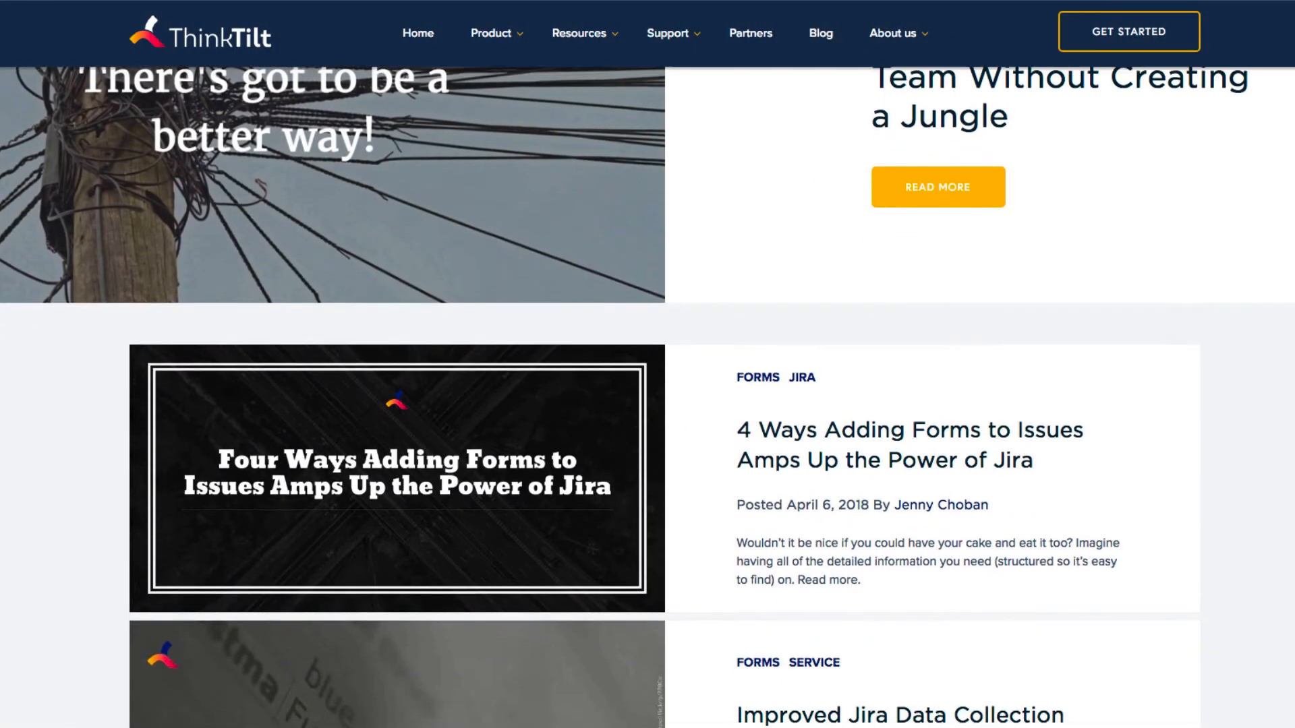
scroll("down", 3)
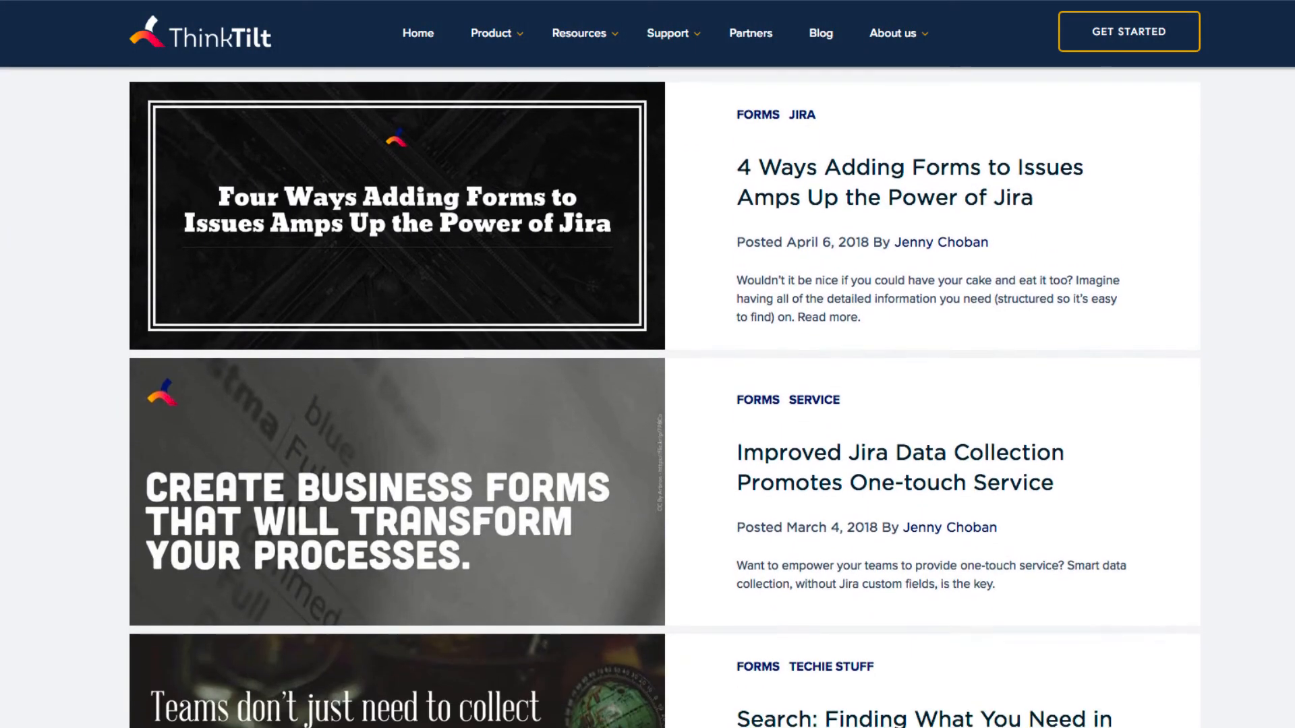
scroll("down", 3)
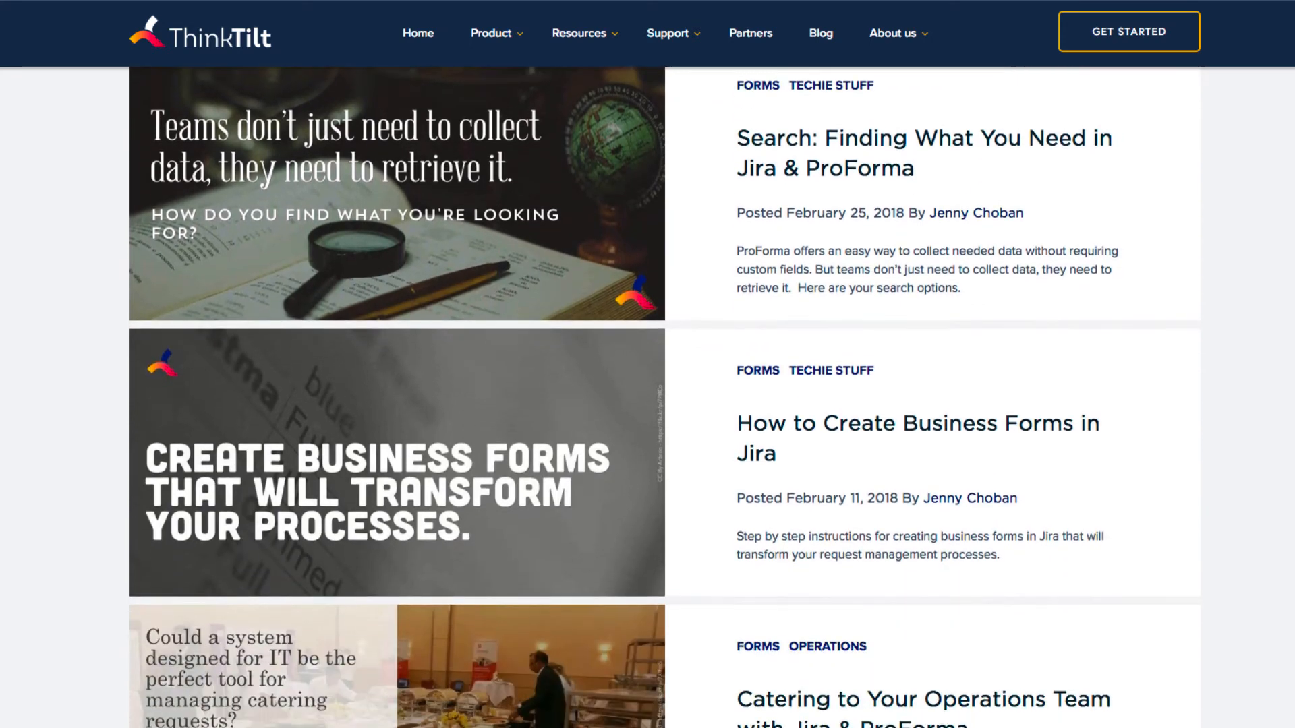
scroll("down", 3)
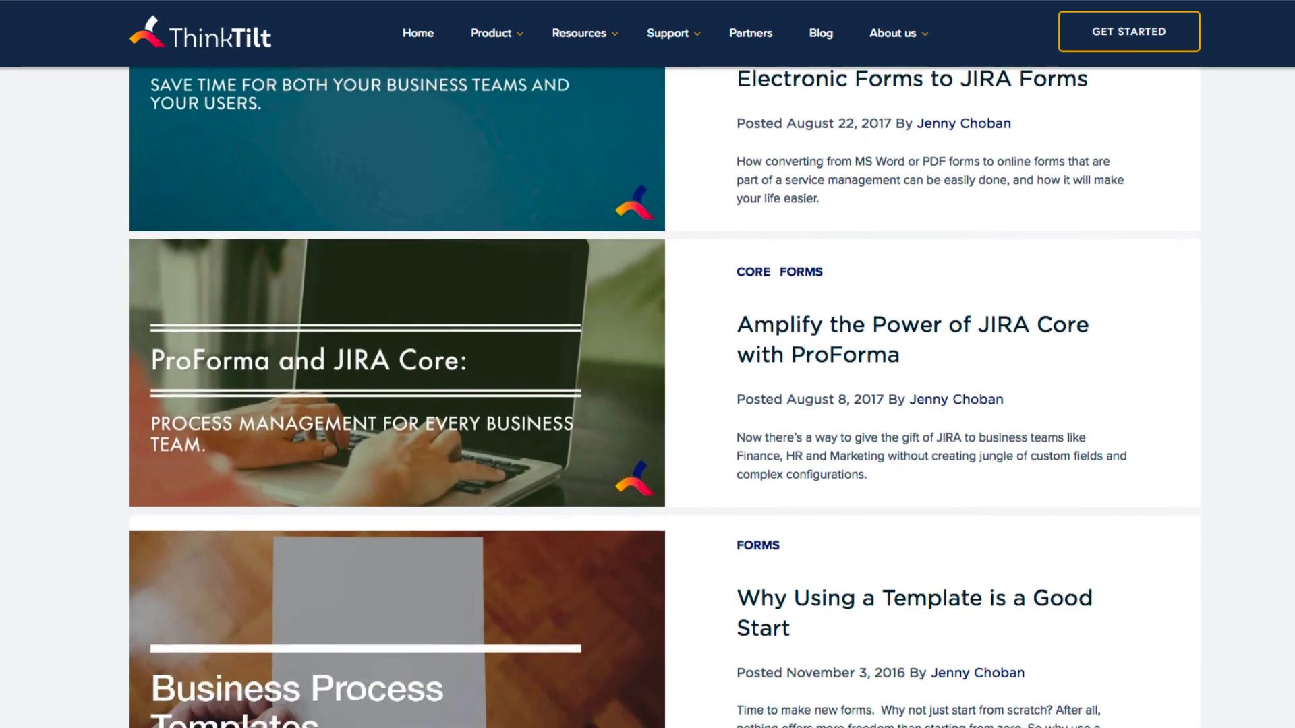
scroll("down", 3)
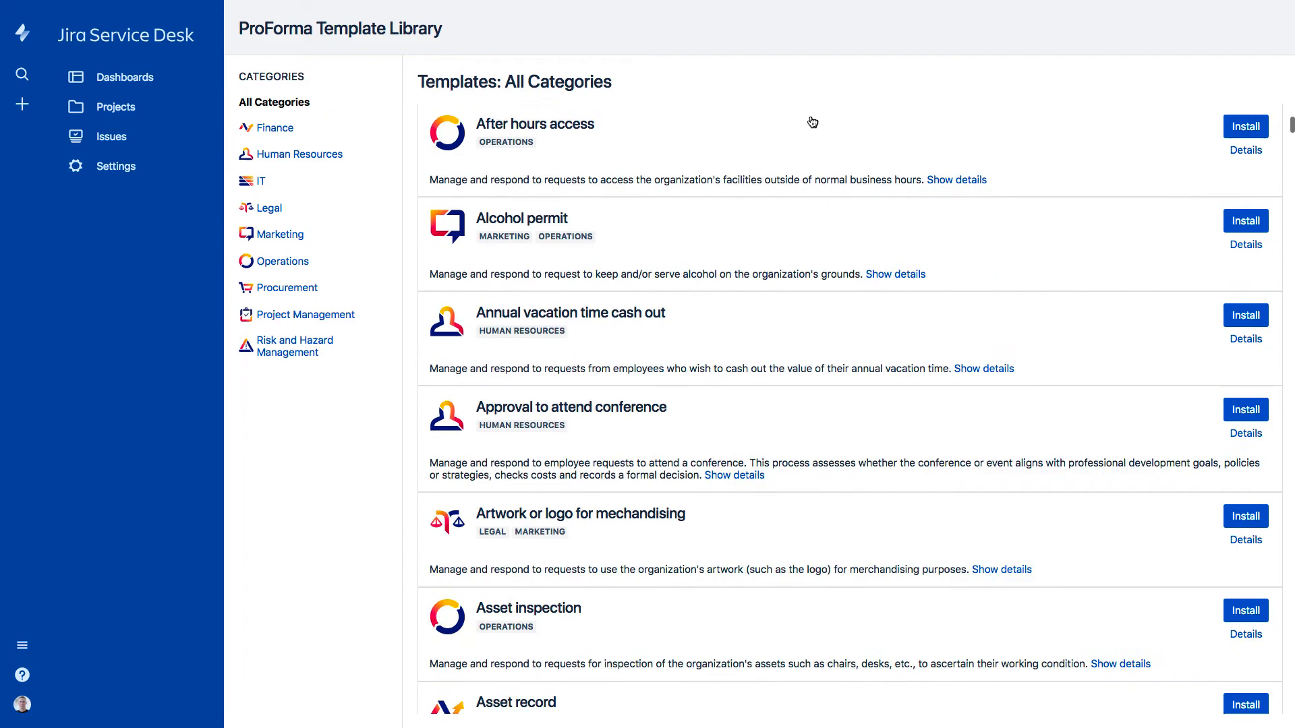
- Start a new form and pick the Finance category from the Template Library
left_click(299, 154)
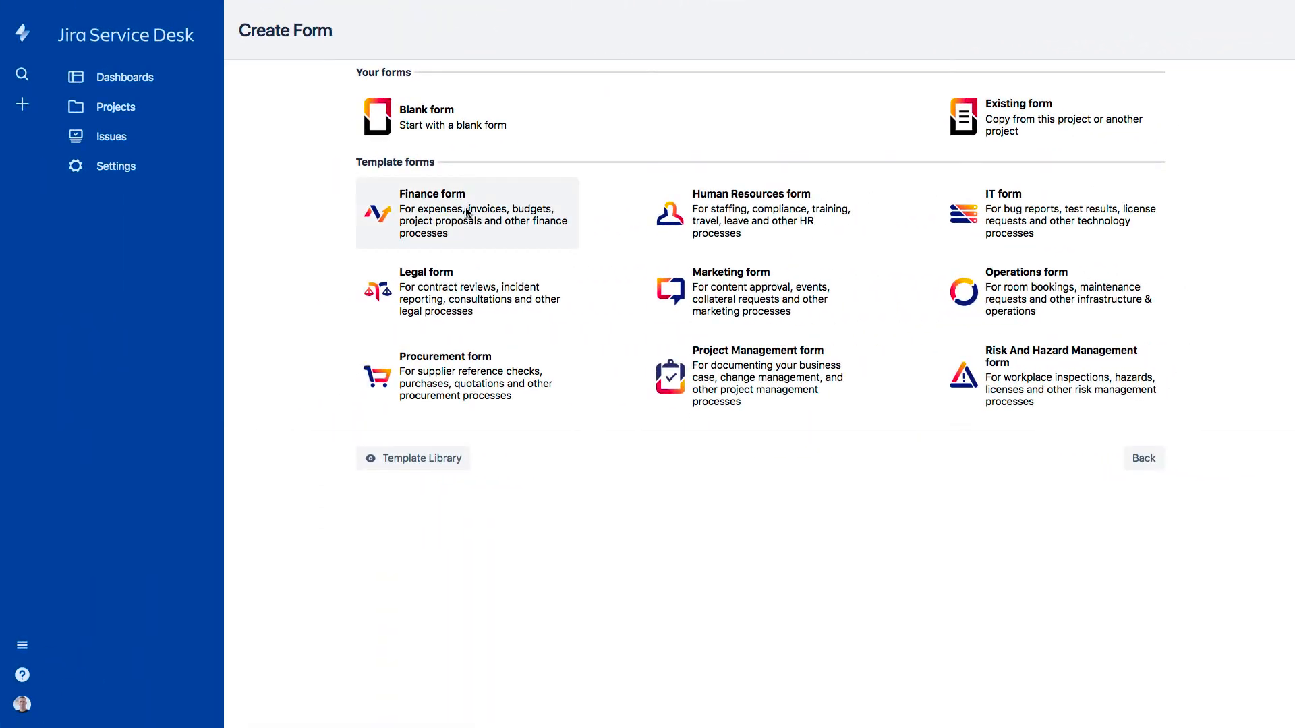
left_click(466, 213)
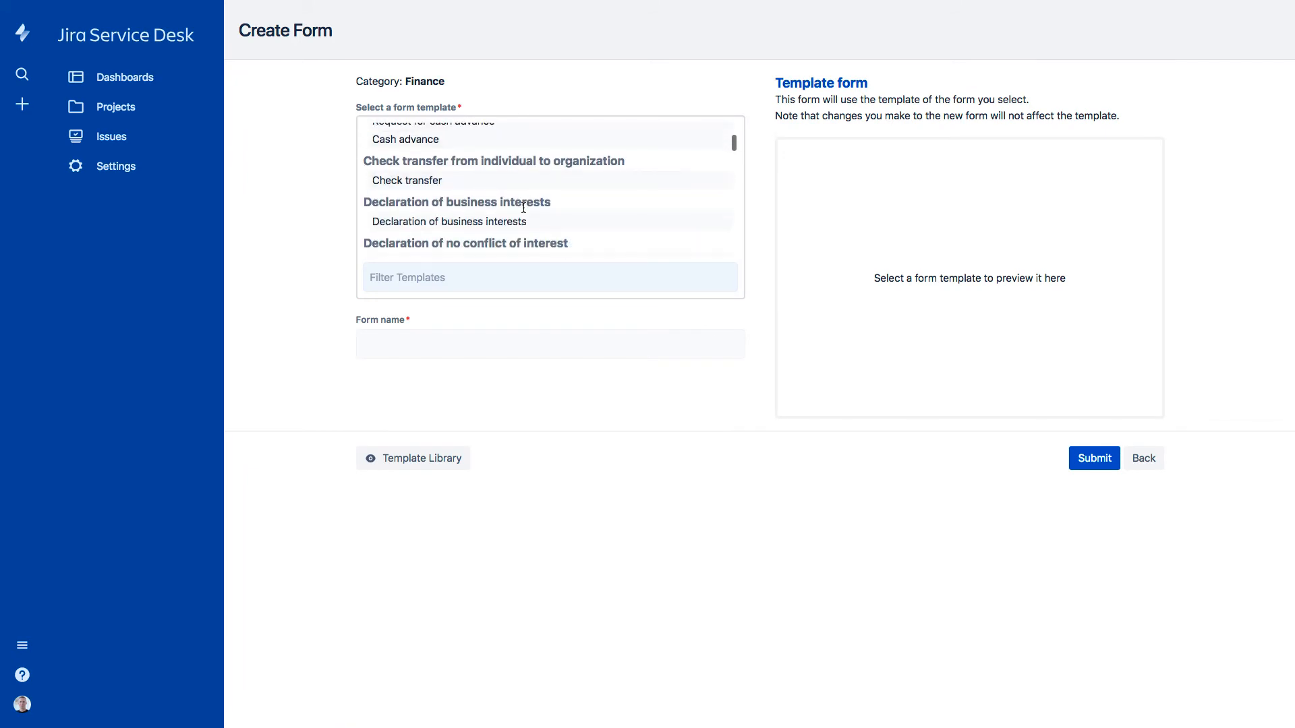